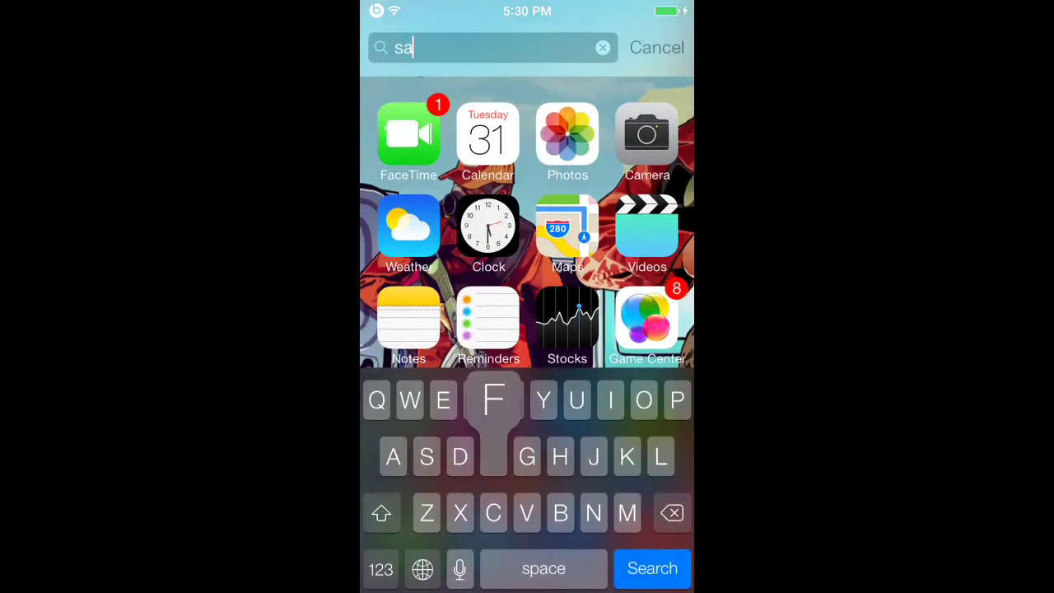
Search the home screen for 'safa' and open Safari from the results.
text(fa)
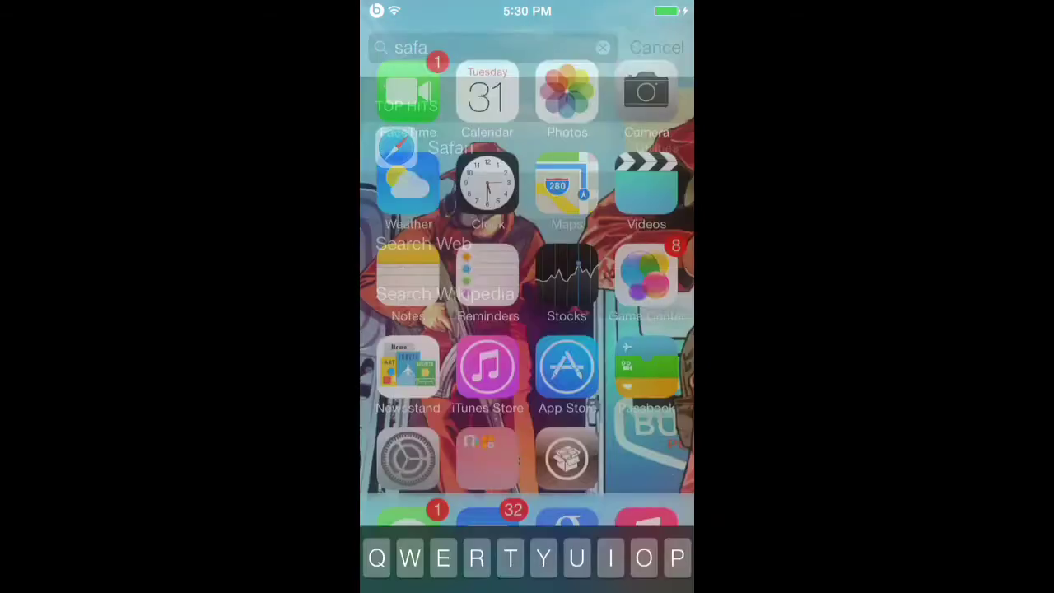
click(423, 147)
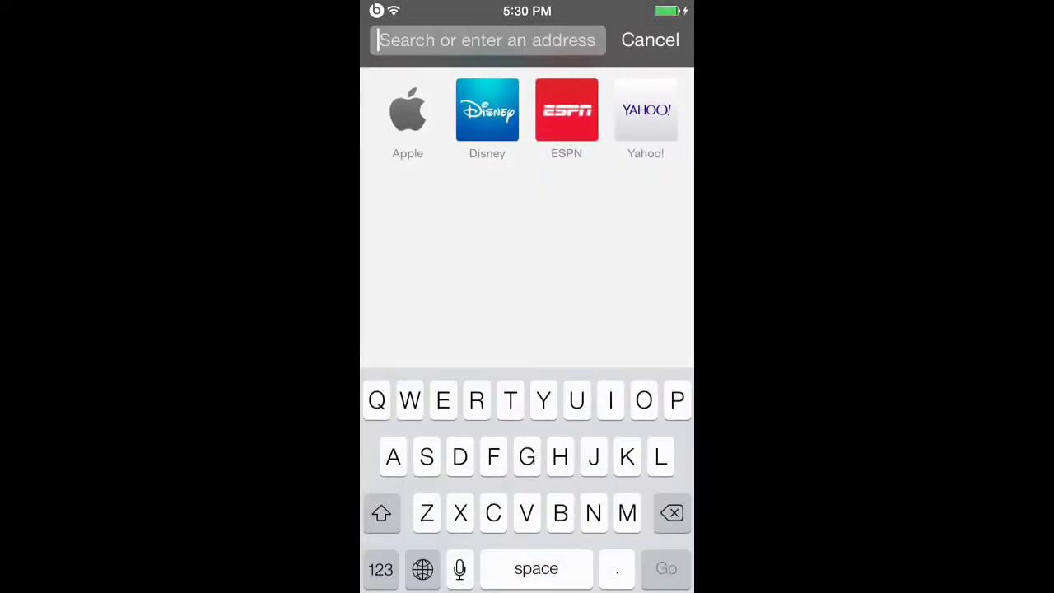
text(www.25pp.com — iPhon)
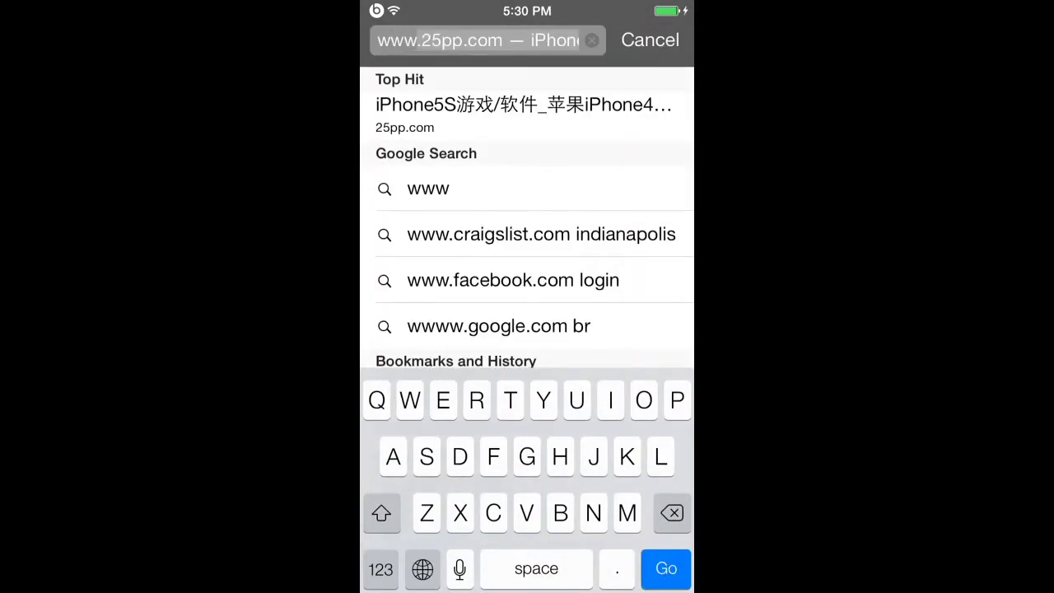
text(www.mine)
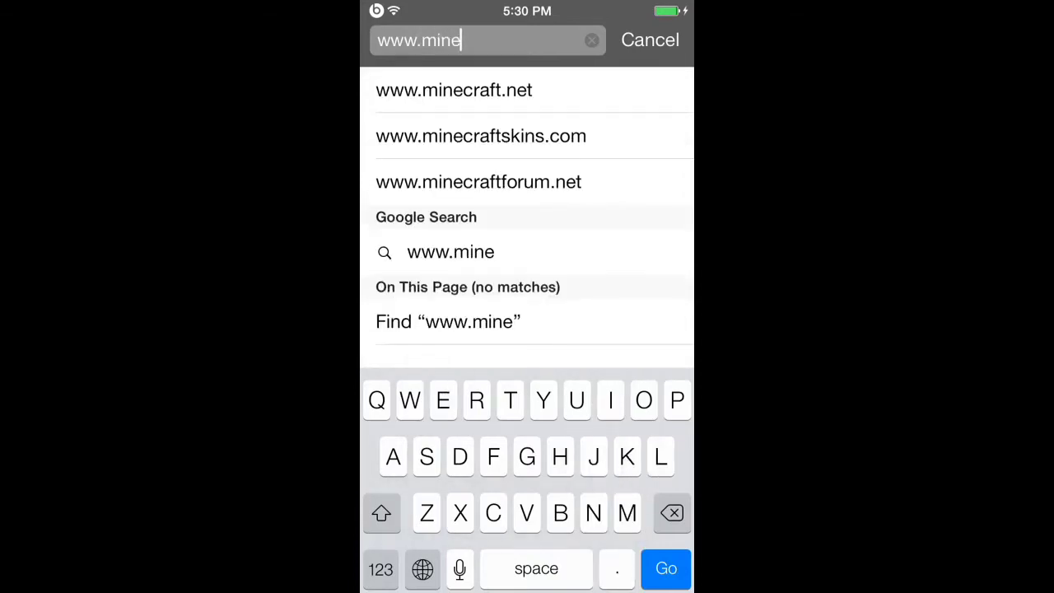
text(craft)
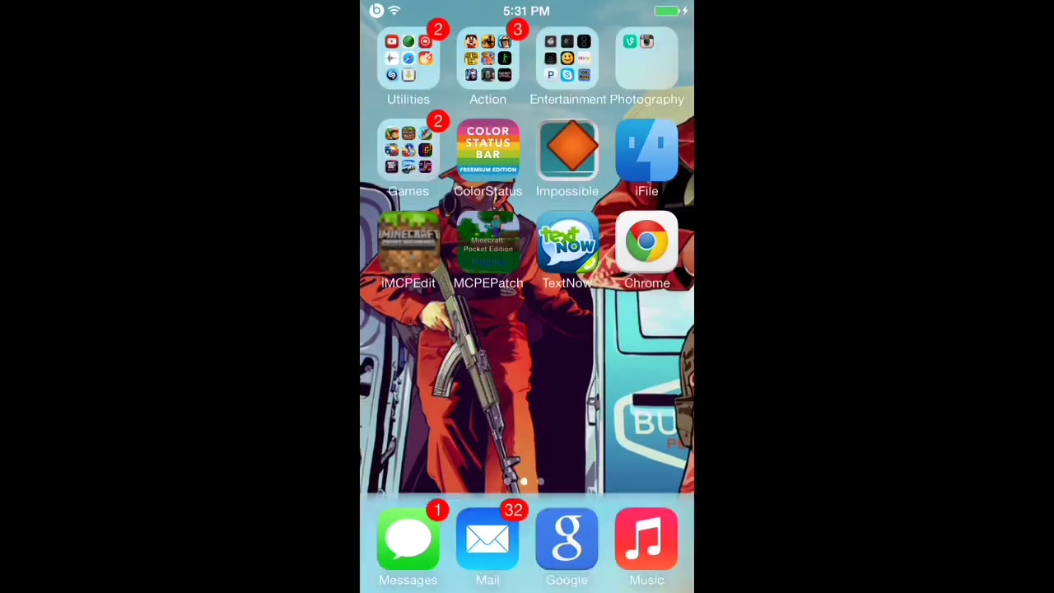
Launch iFile and browse up to the /var/mobile/Applications folder listing.
click(647, 150)
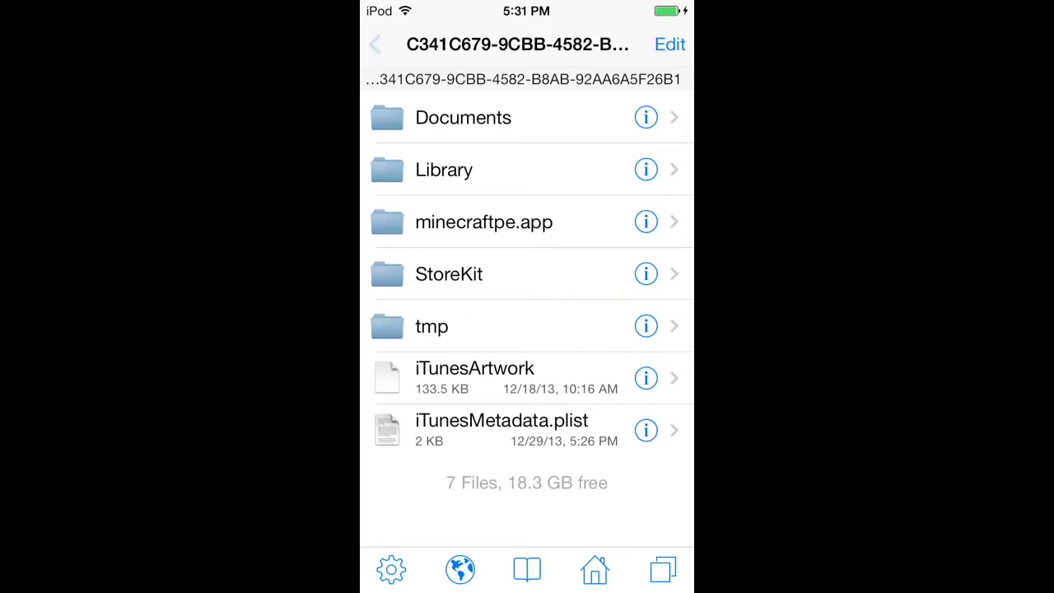
click(378, 44)
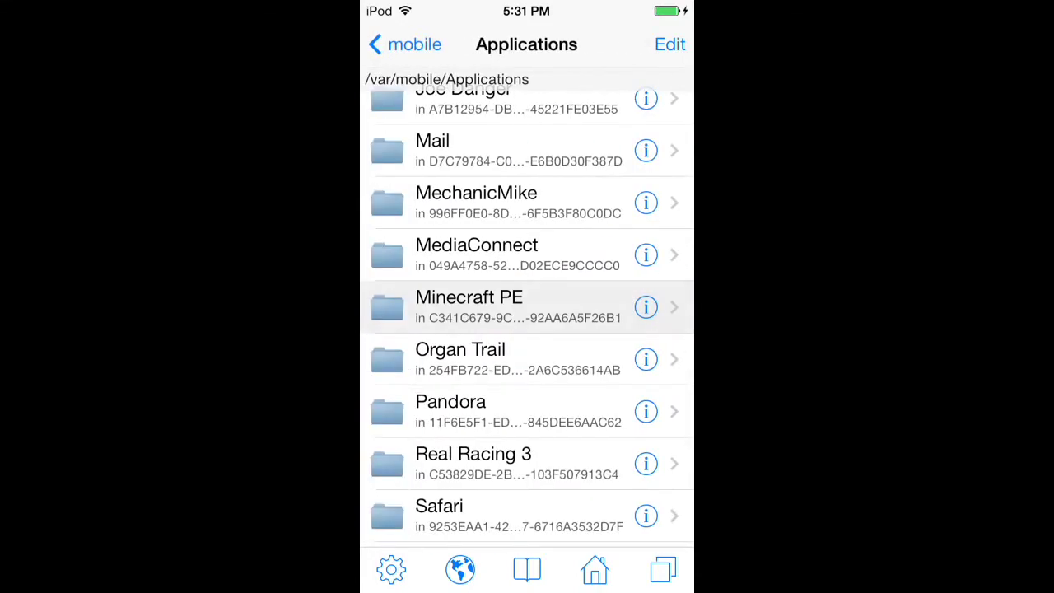
click(404, 44)
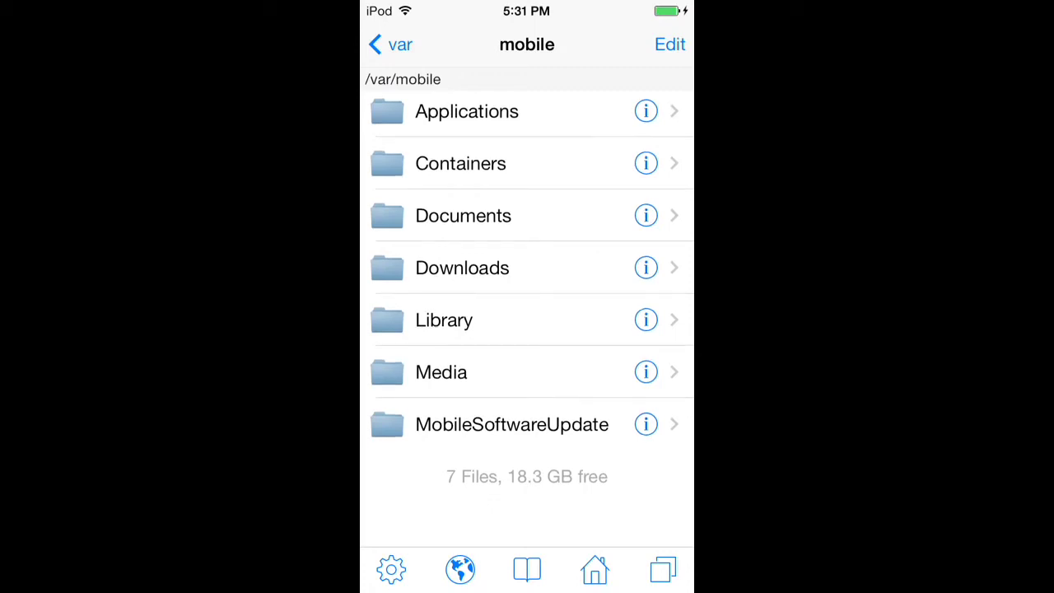
click(466, 111)
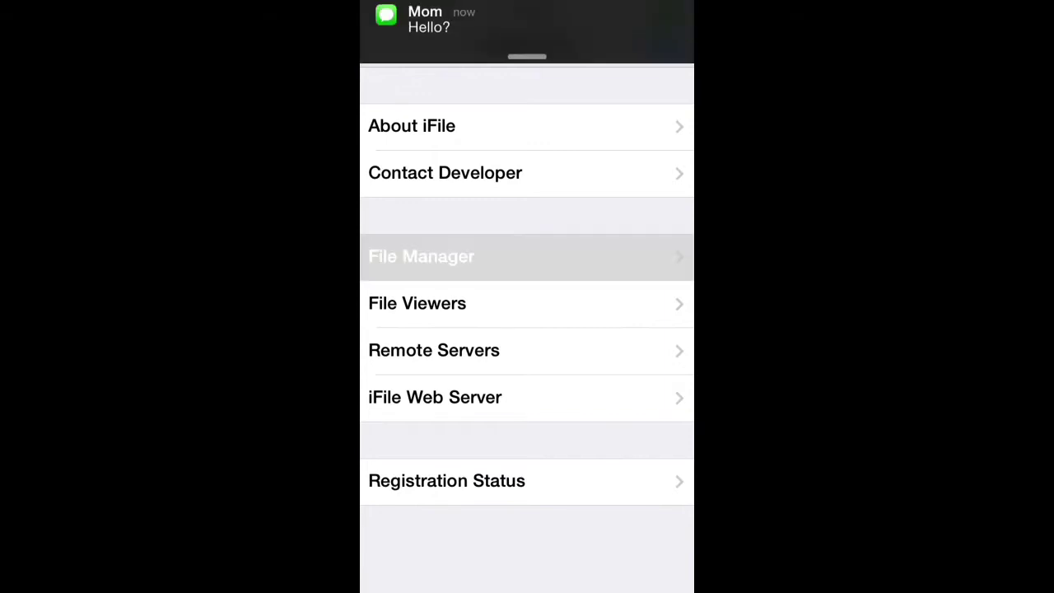
click(420, 256)
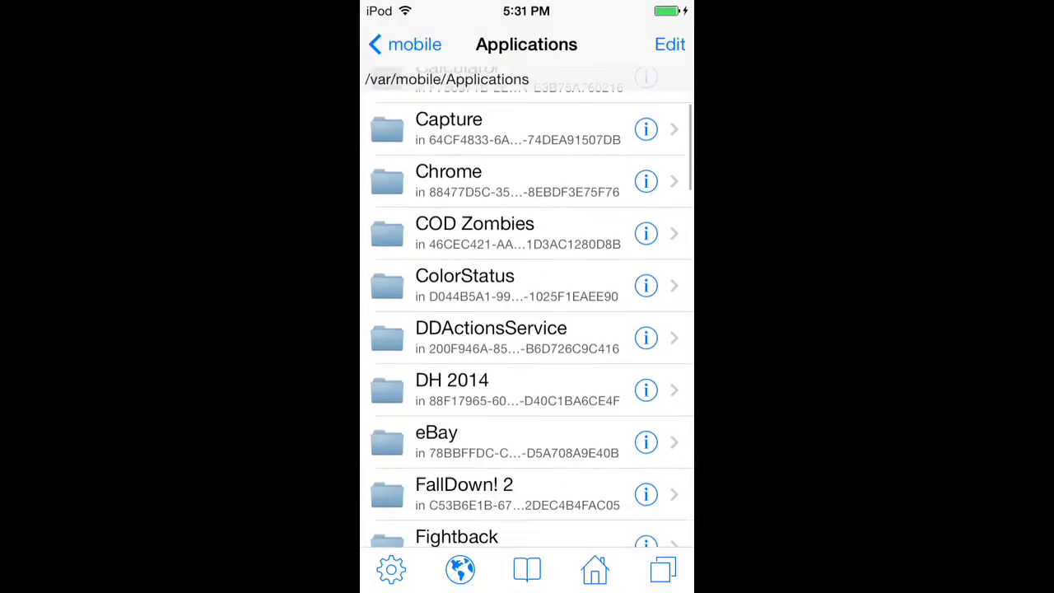
scroll(down, 3)
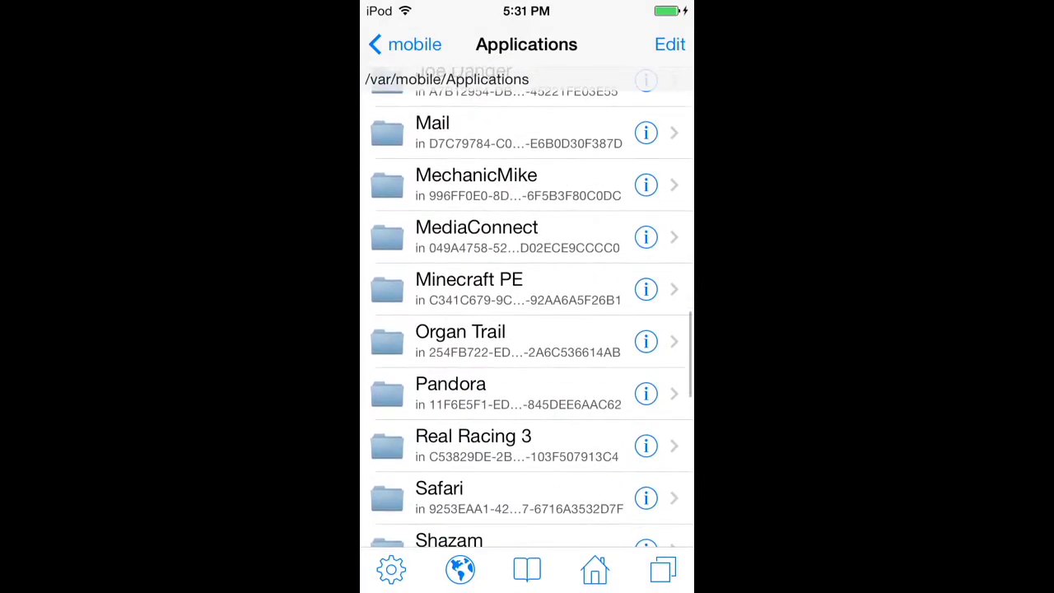
click(468, 289)
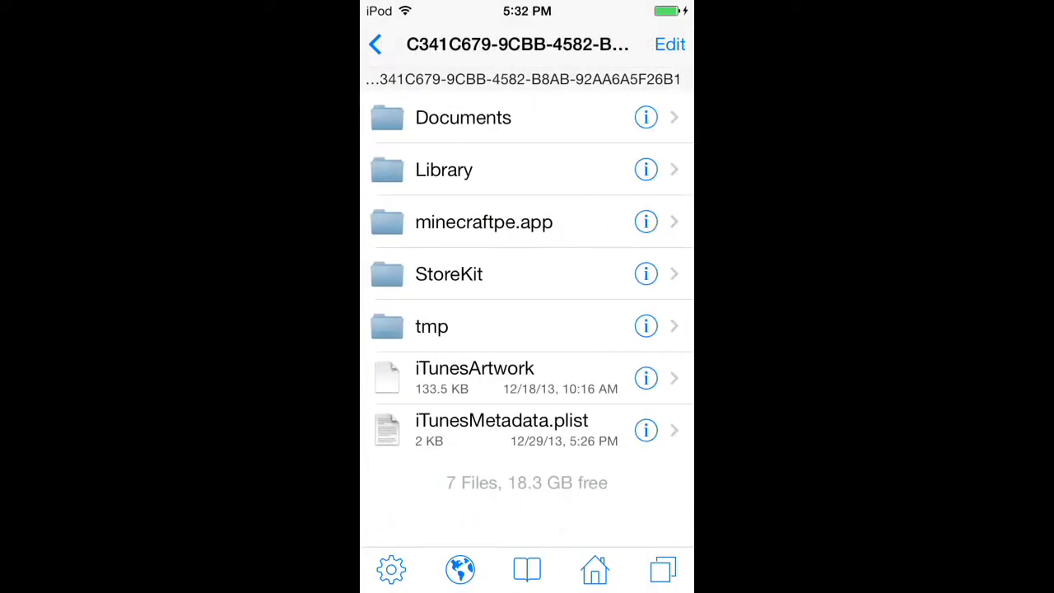
click(483, 222)
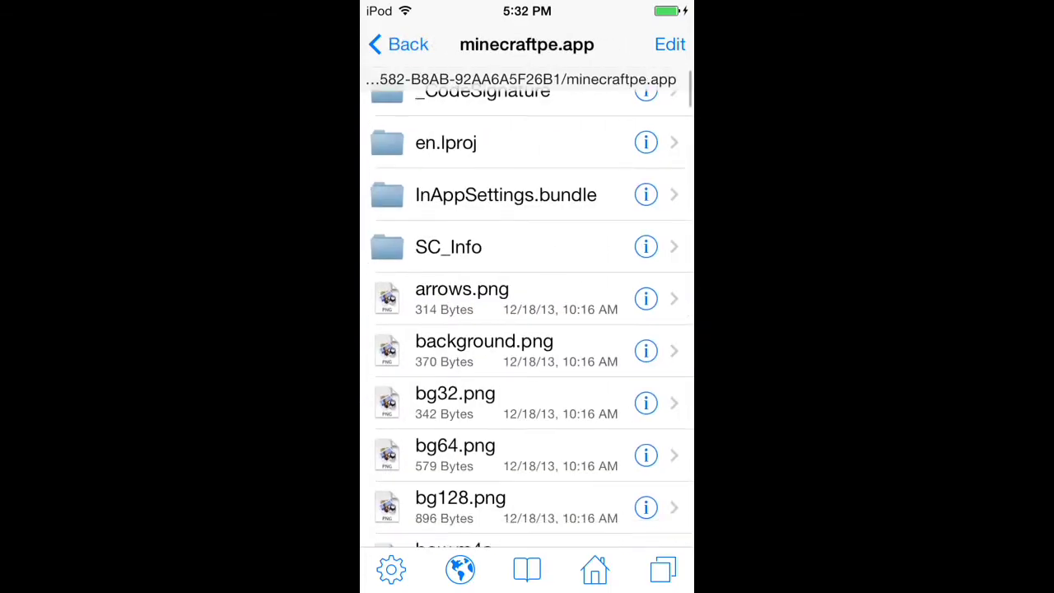
scroll(down, 3)
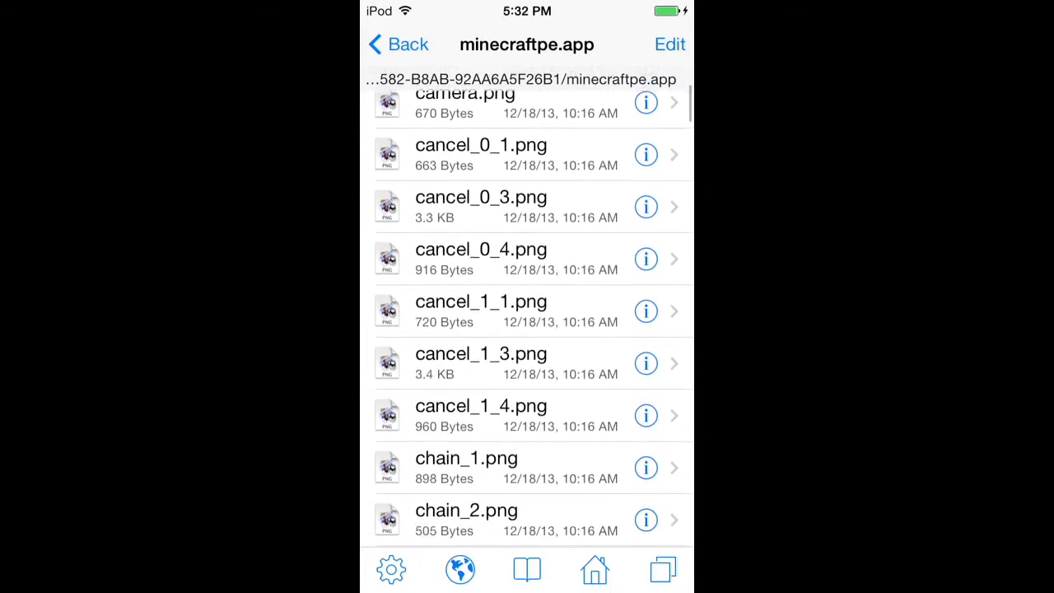
scroll(down, 3)
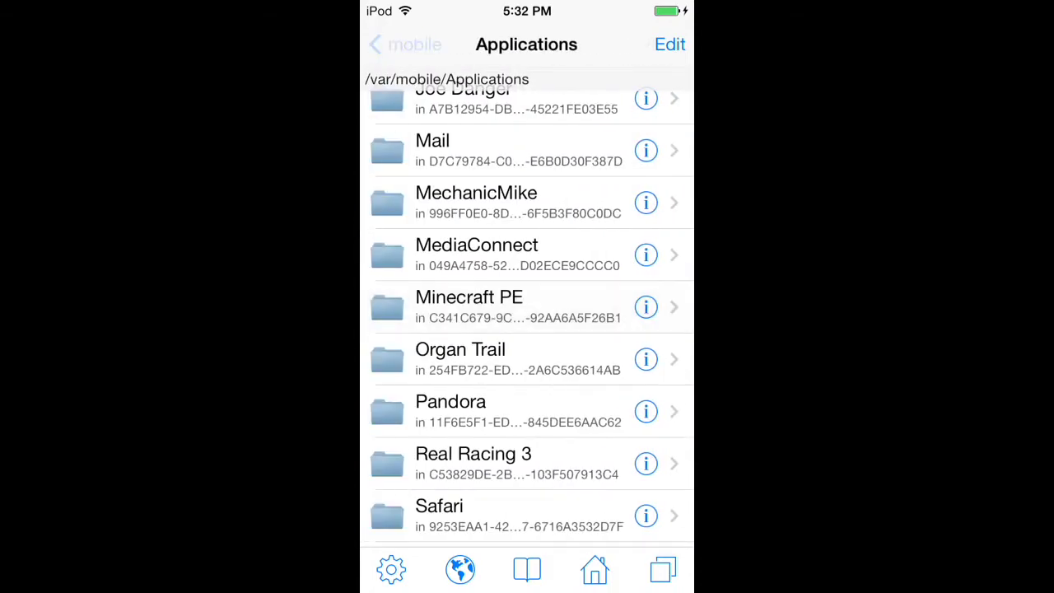
click(436, 378)
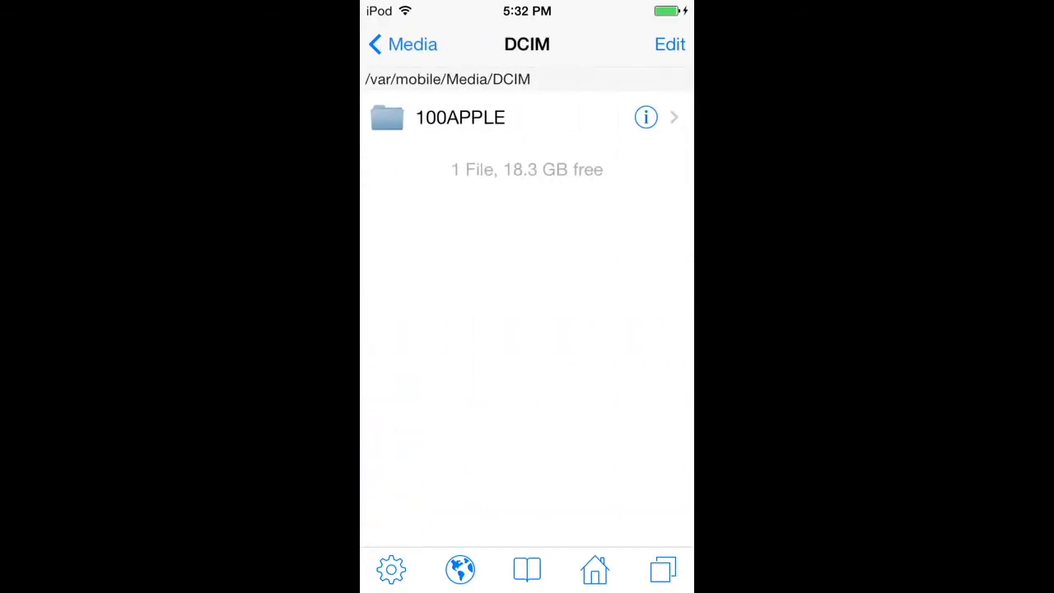
Preview IMG_0017.PNG in DCIM/100APPLE, then rename it to char.png.
click(460, 117)
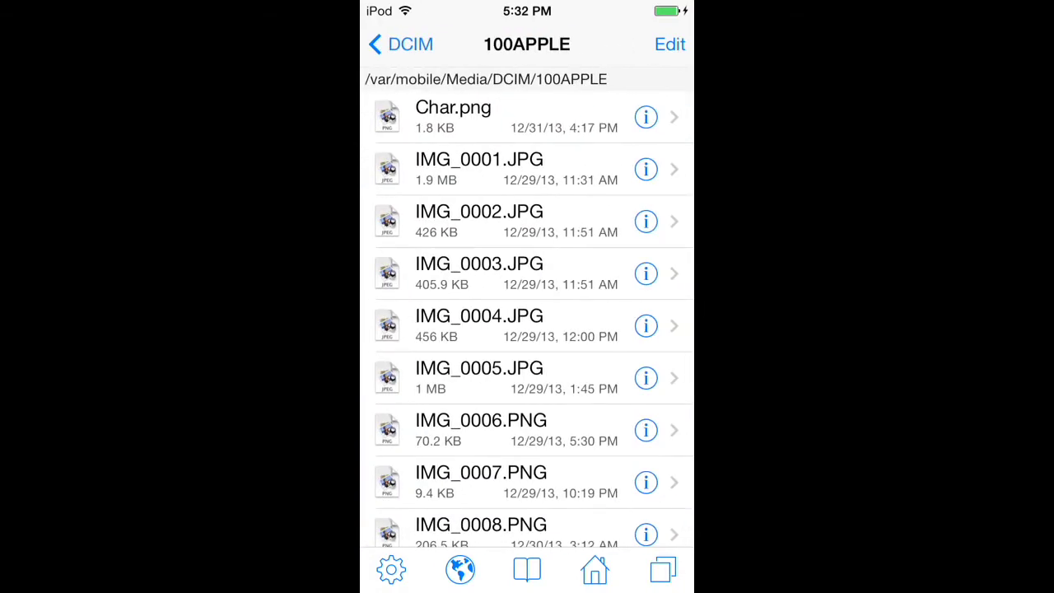
scroll(down, 3)
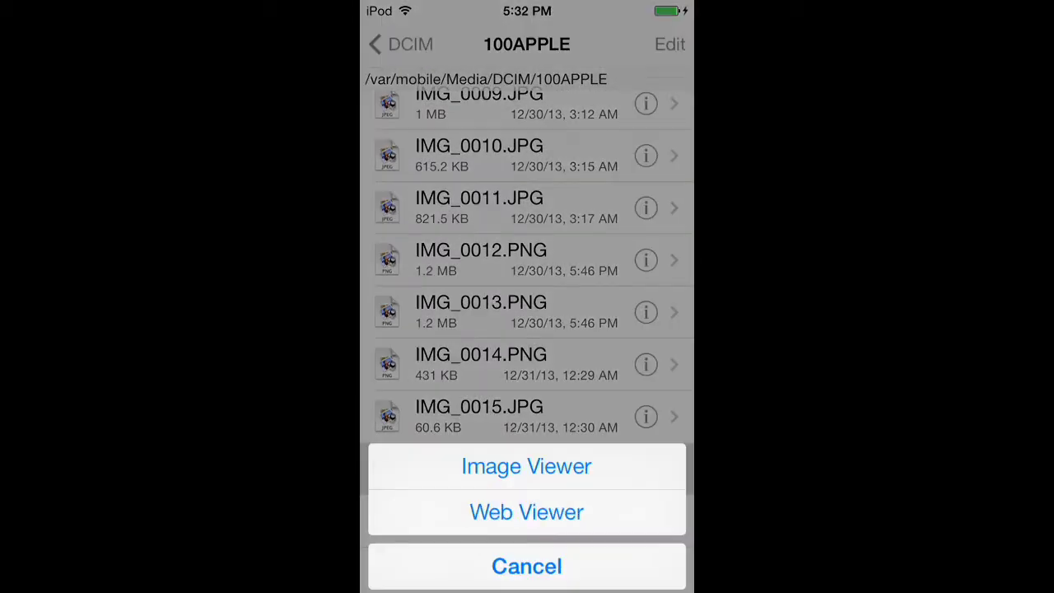
click(526, 466)
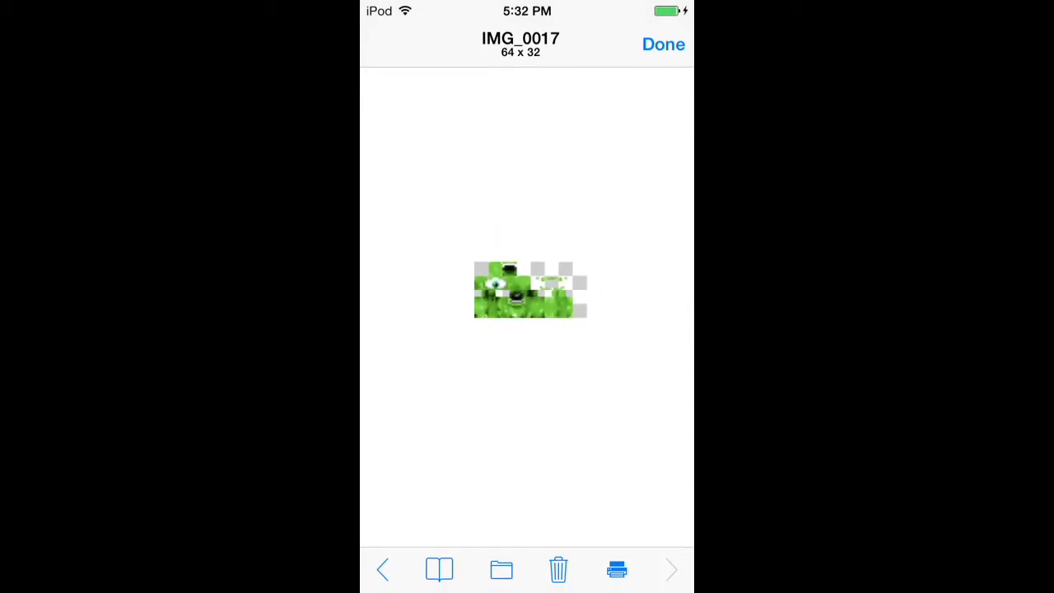
click(662, 44)
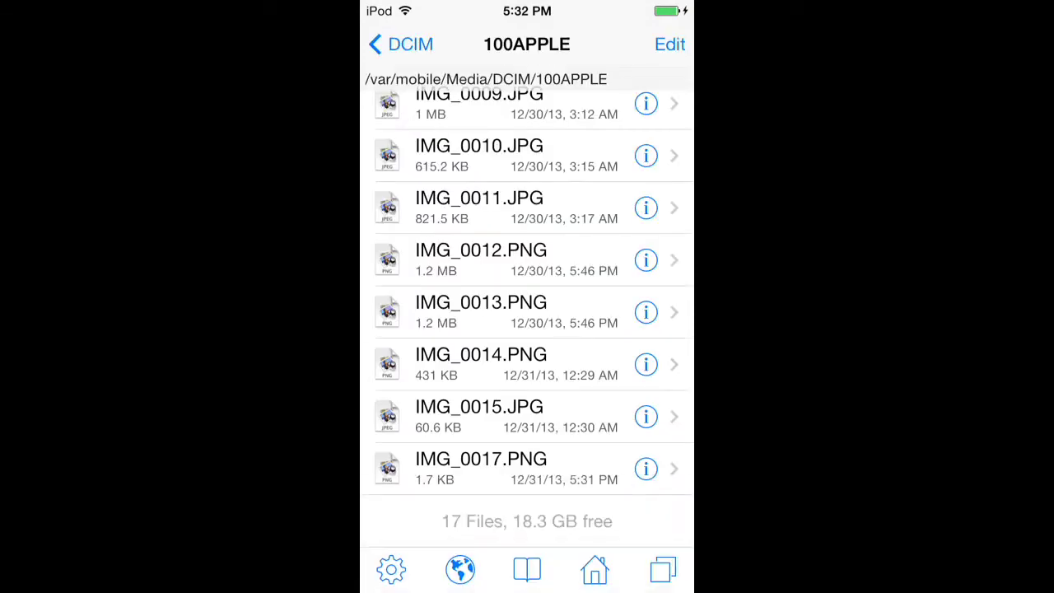
click(645, 468)
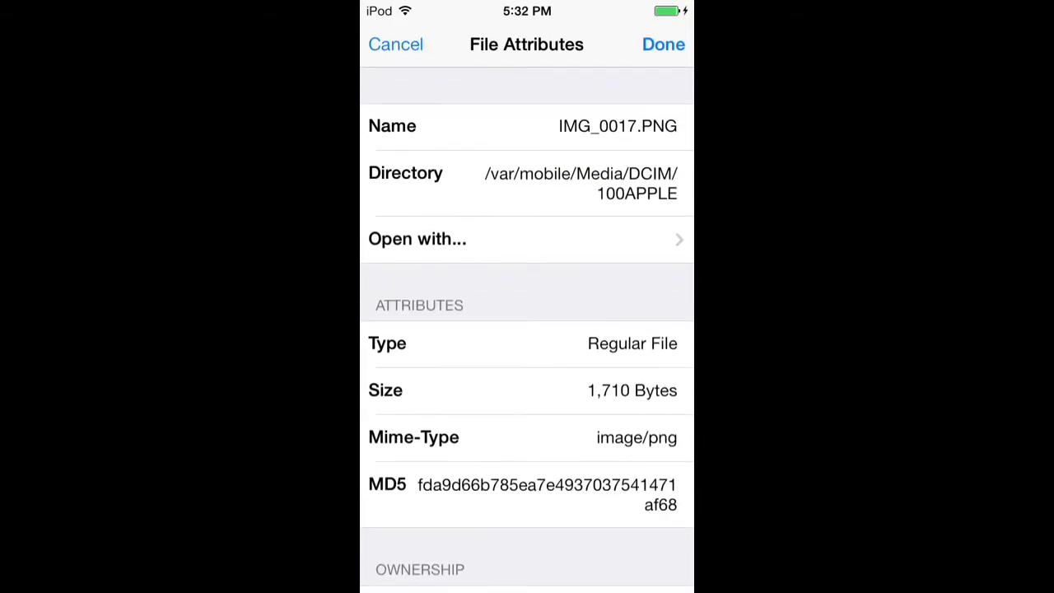
click(616, 126)
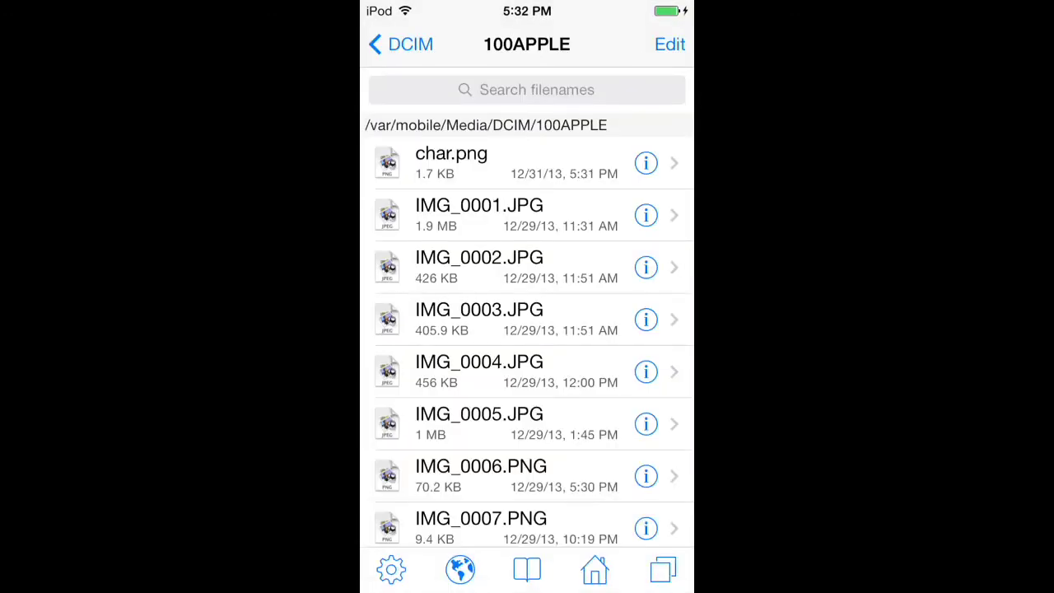
Copy char.png to the clipboard and navigate up to /var/mobile/Applications.
click(669, 43)
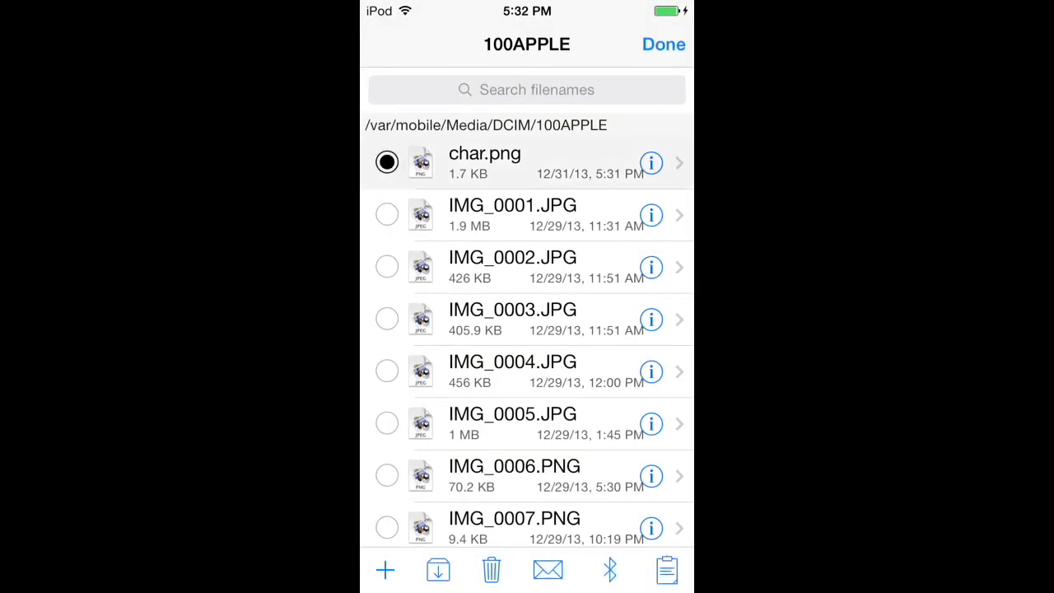
click(666, 569)
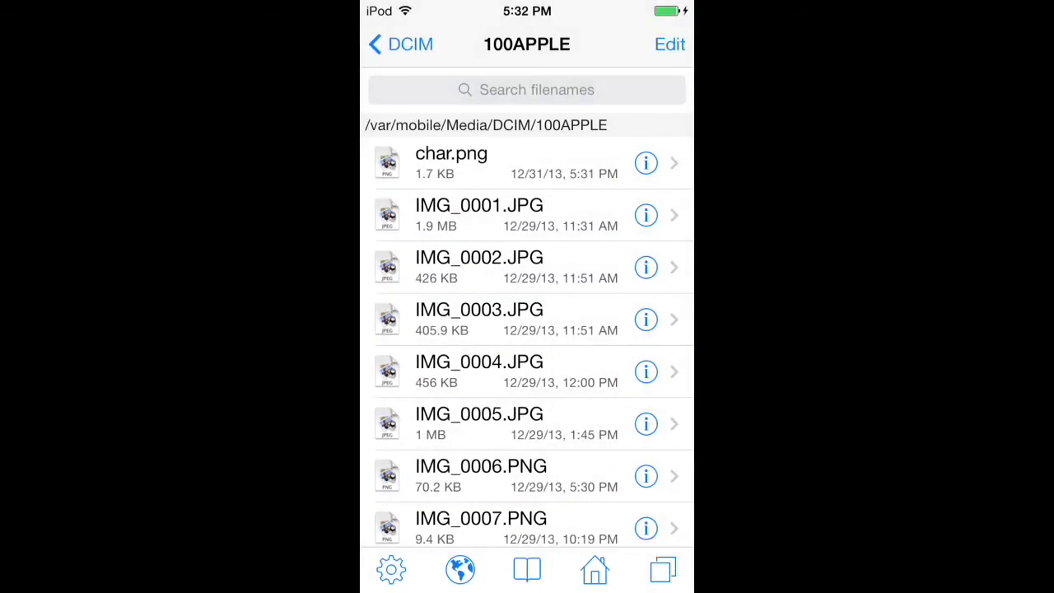
click(400, 44)
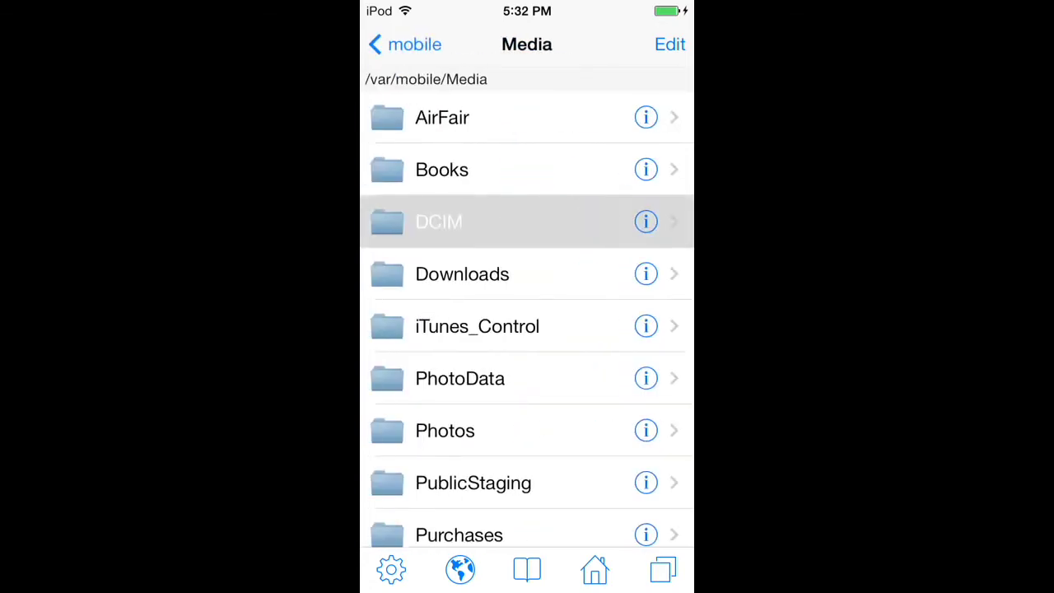
click(404, 44)
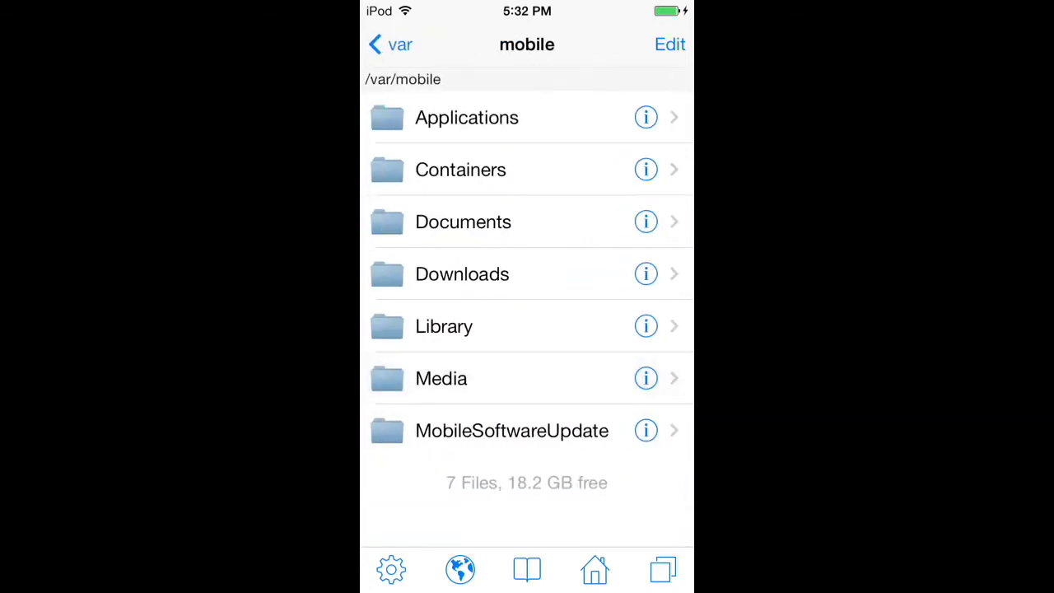
click(466, 116)
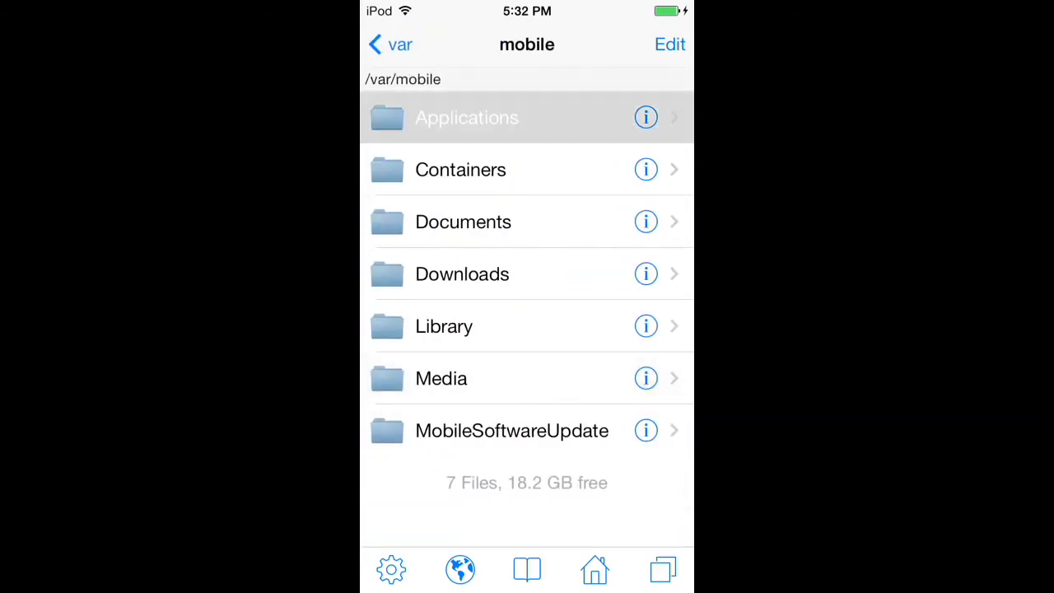
click(467, 117)
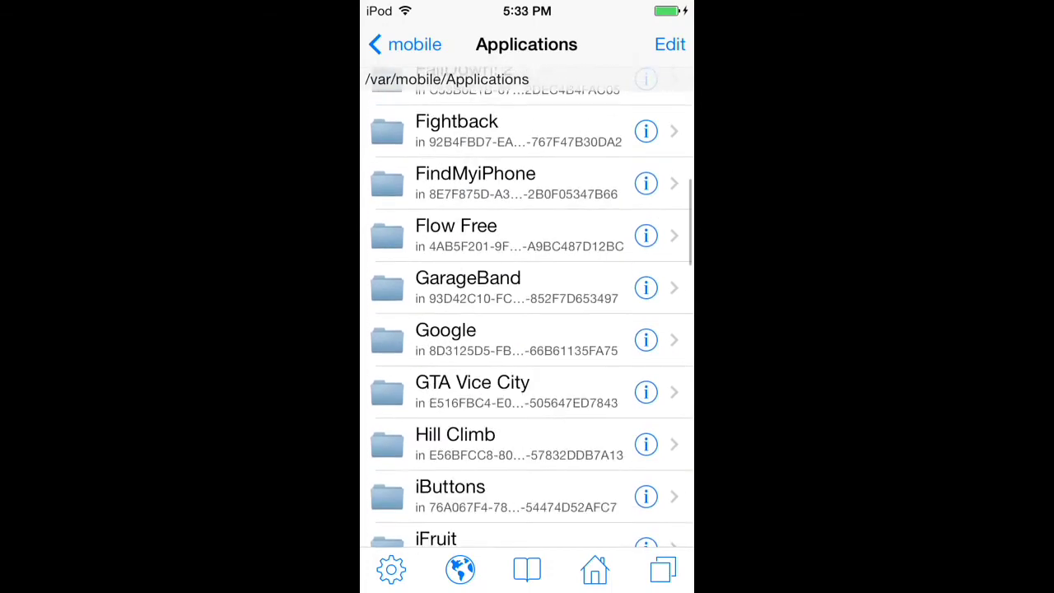
scroll(down, 3)
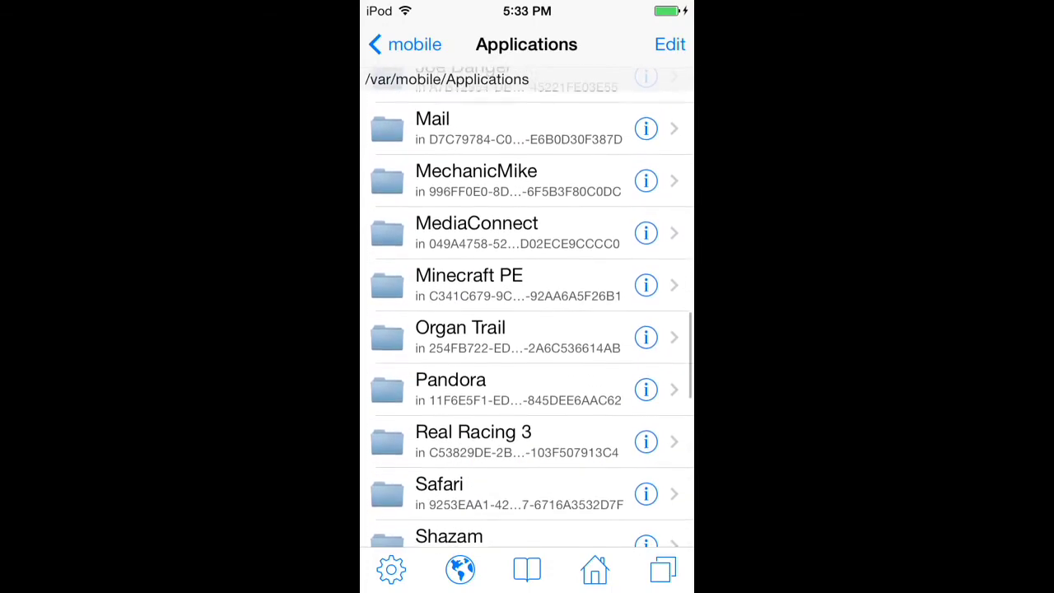
In Minecraft PE's minecraftpe.app, delete the old char.png and paste the copied one.
click(468, 284)
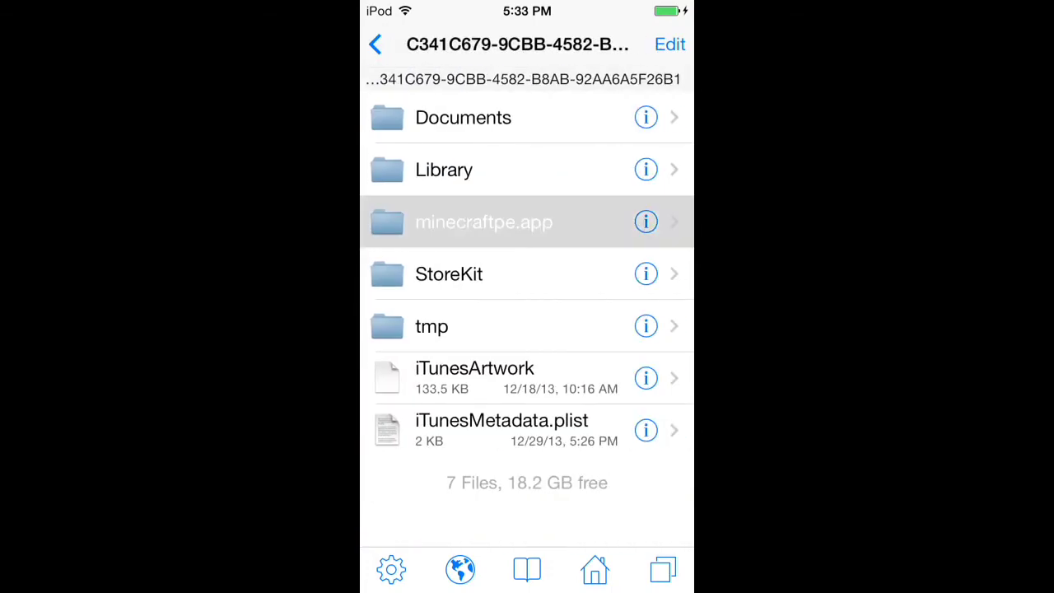
click(484, 221)
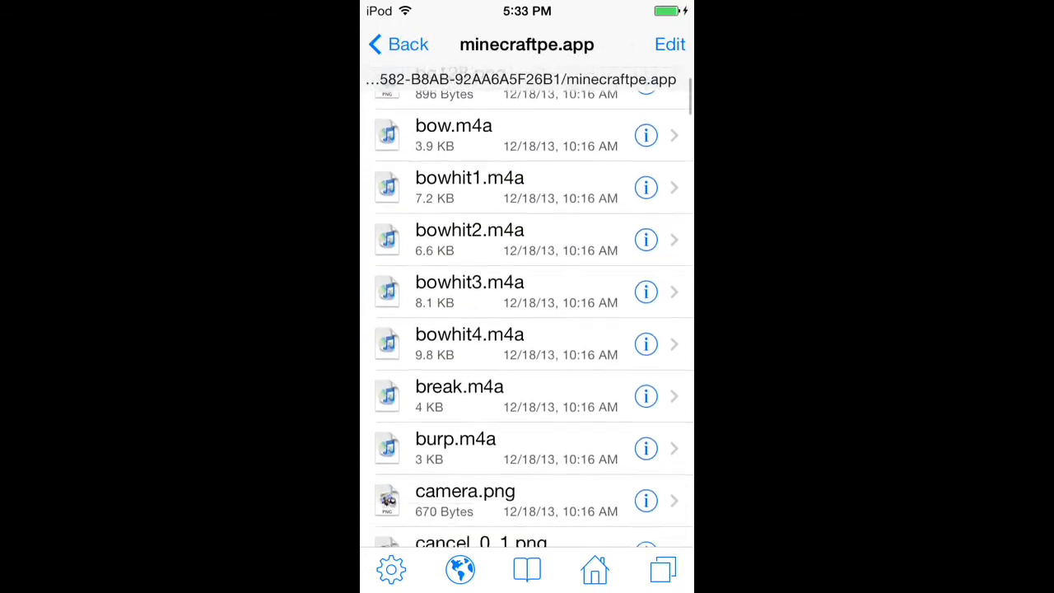
scroll(down, 3)
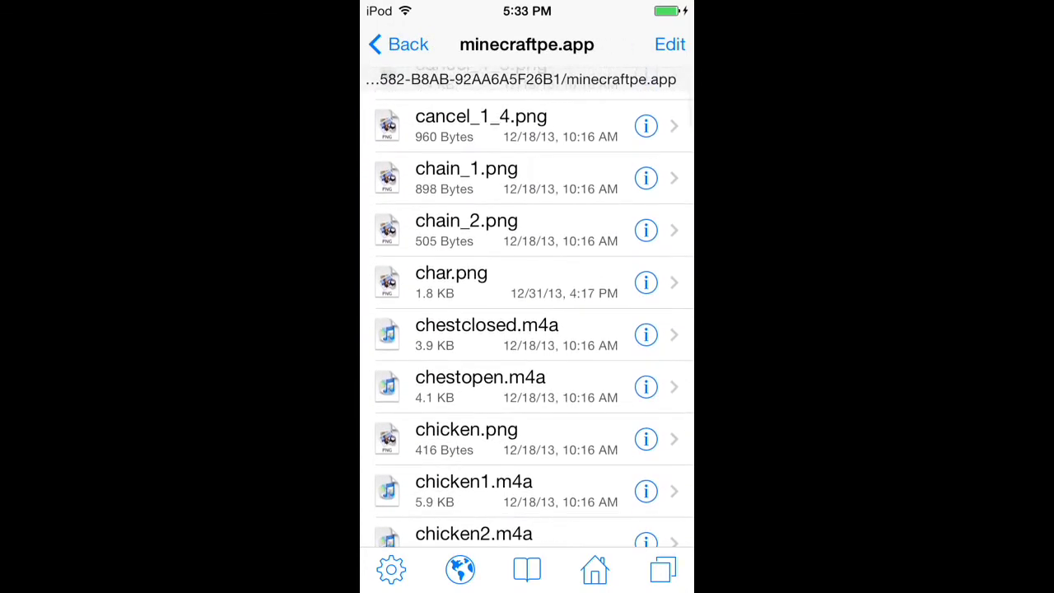
click(645, 283)
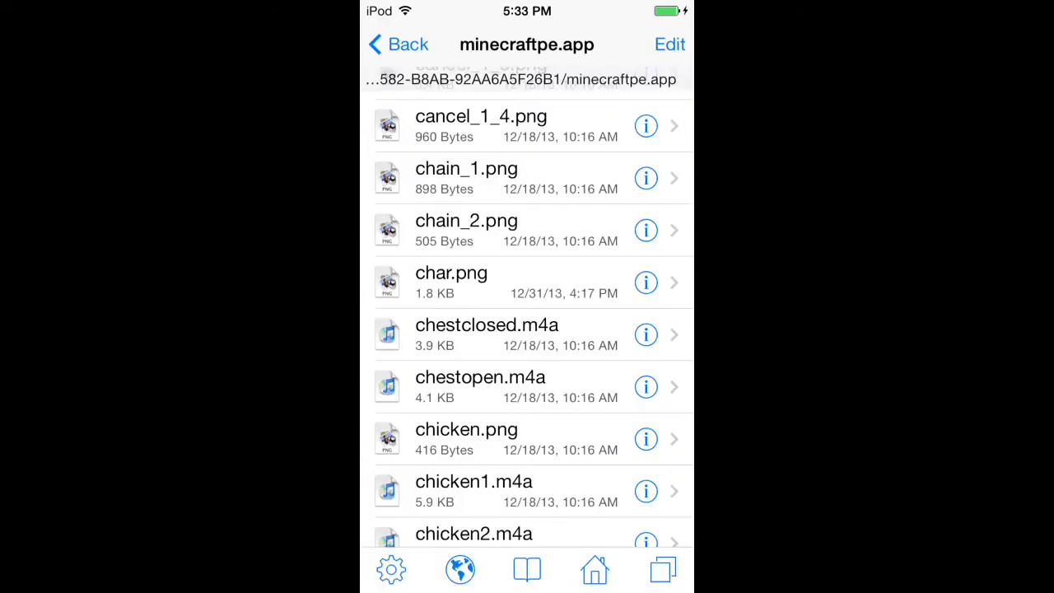
scroll(down, 3)
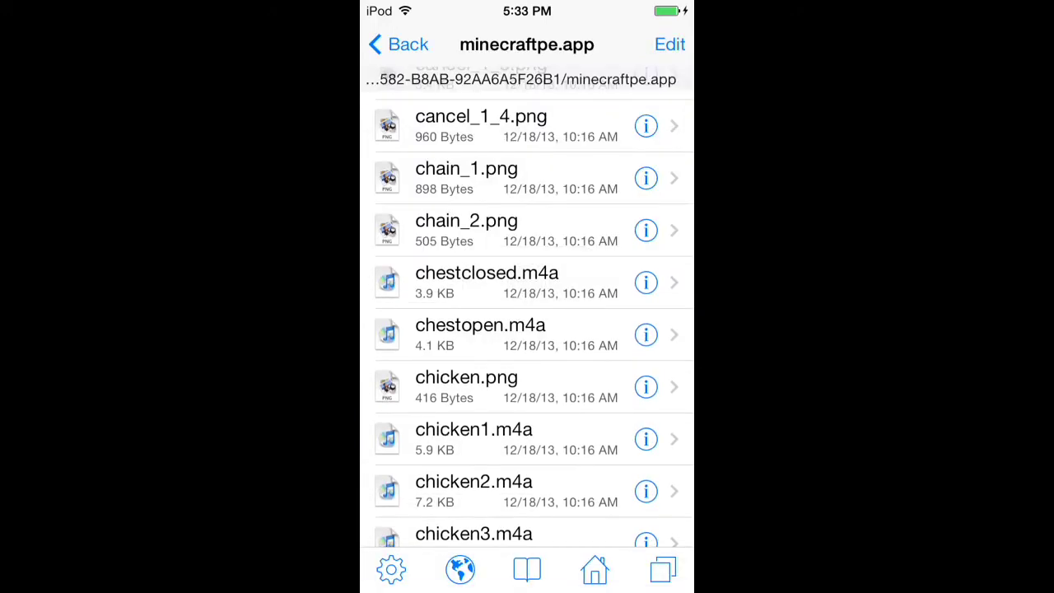
click(669, 44)
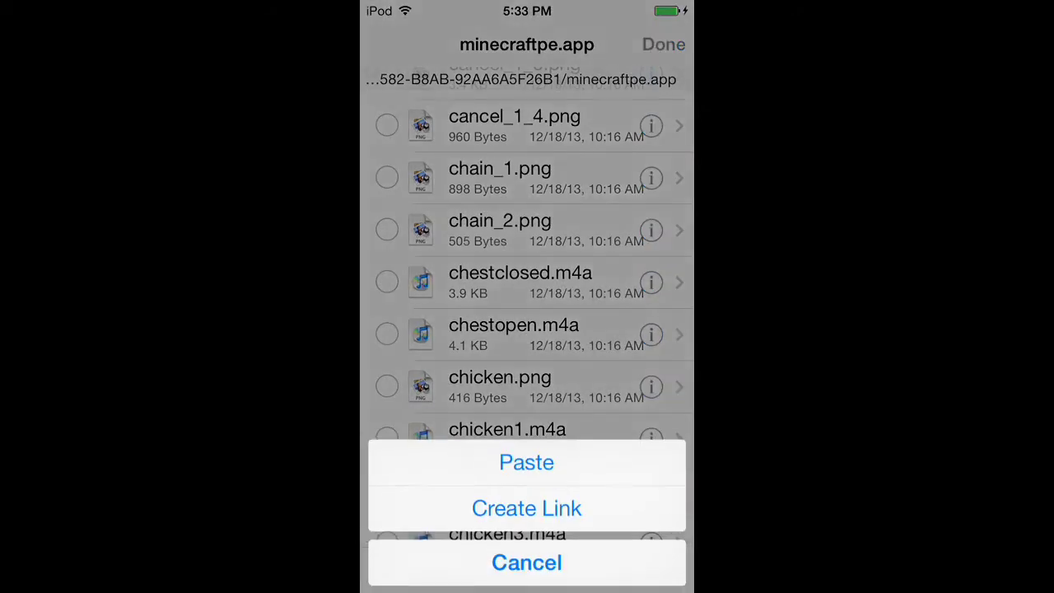
click(526, 462)
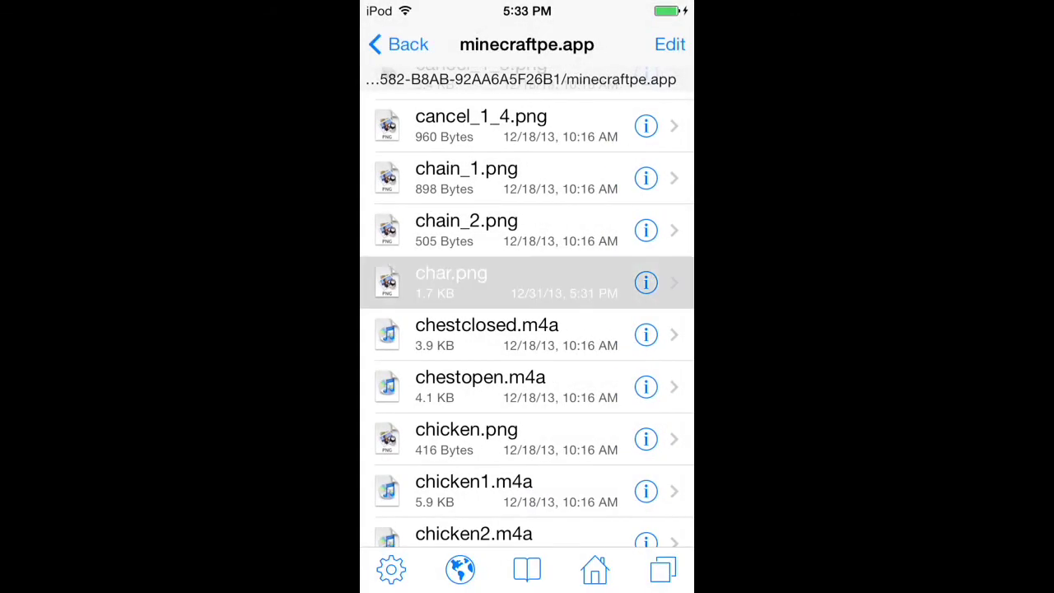
click(451, 282)
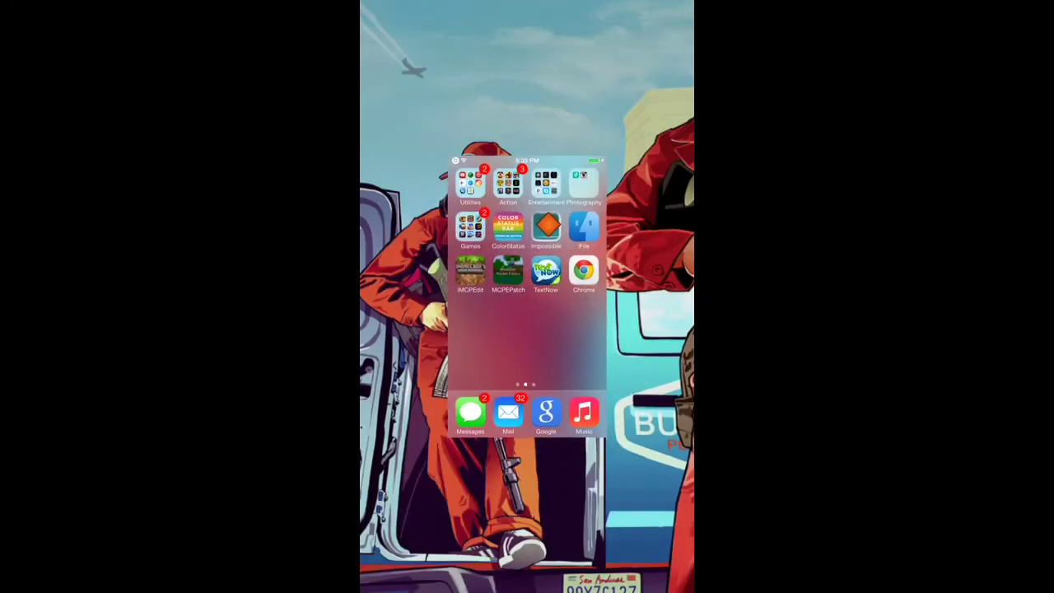
Search Spotlight for 'min' and launch Minecraft PE from the results.
text(safa)
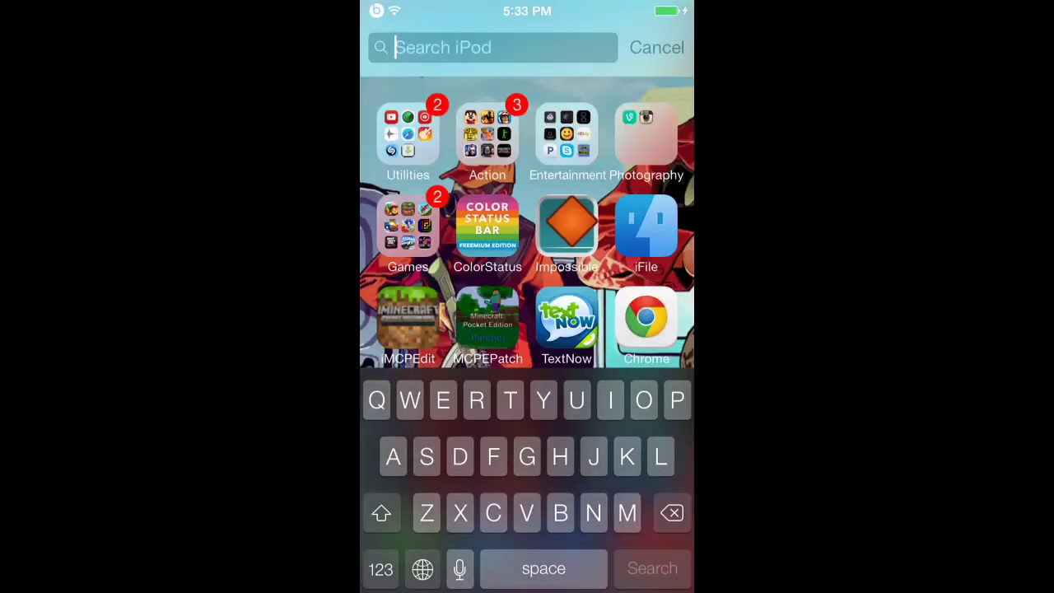
text(min)
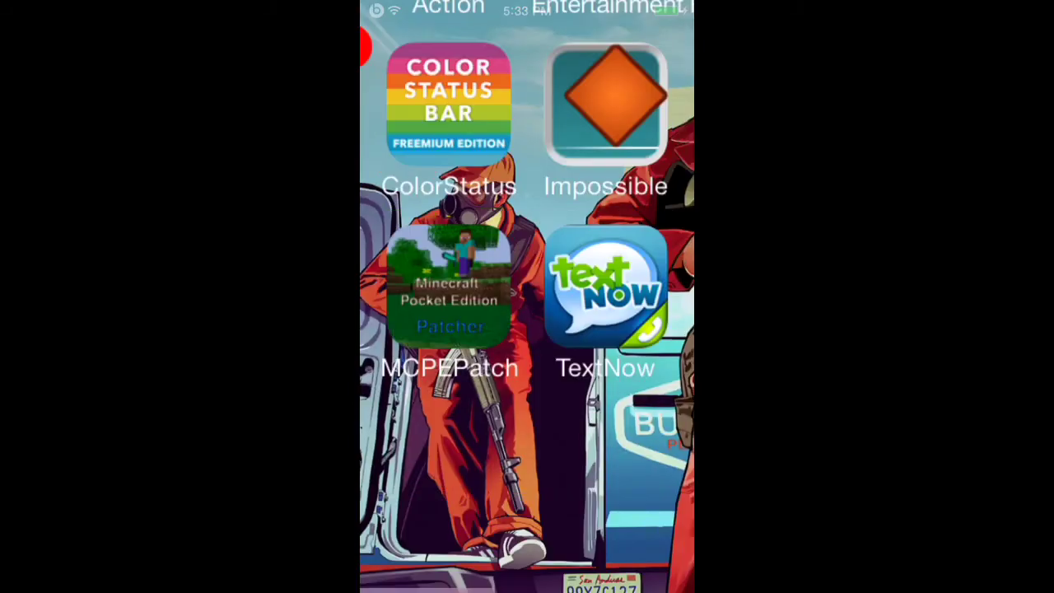
click(451, 288)
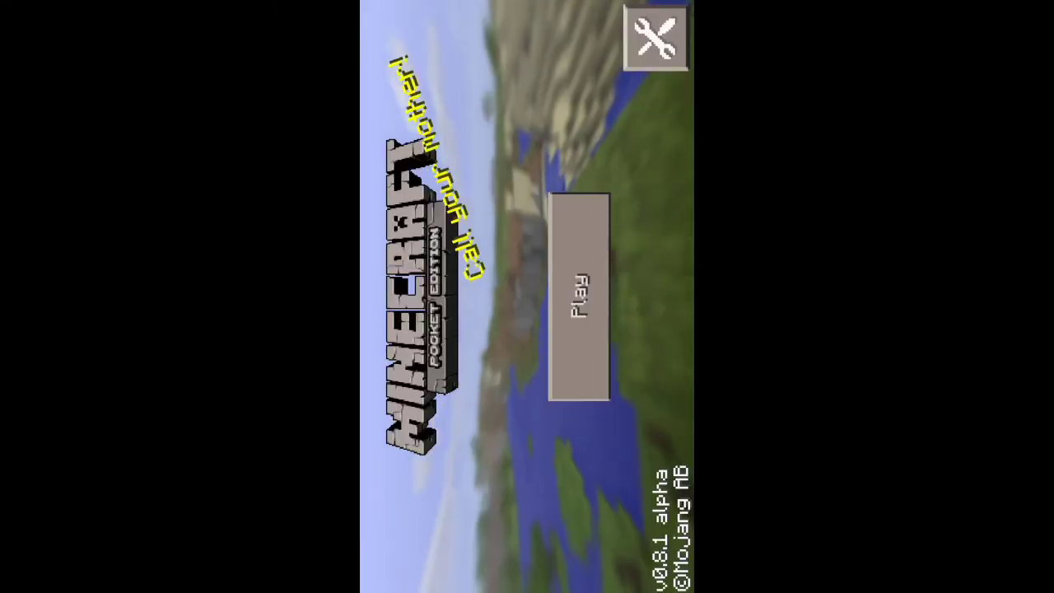